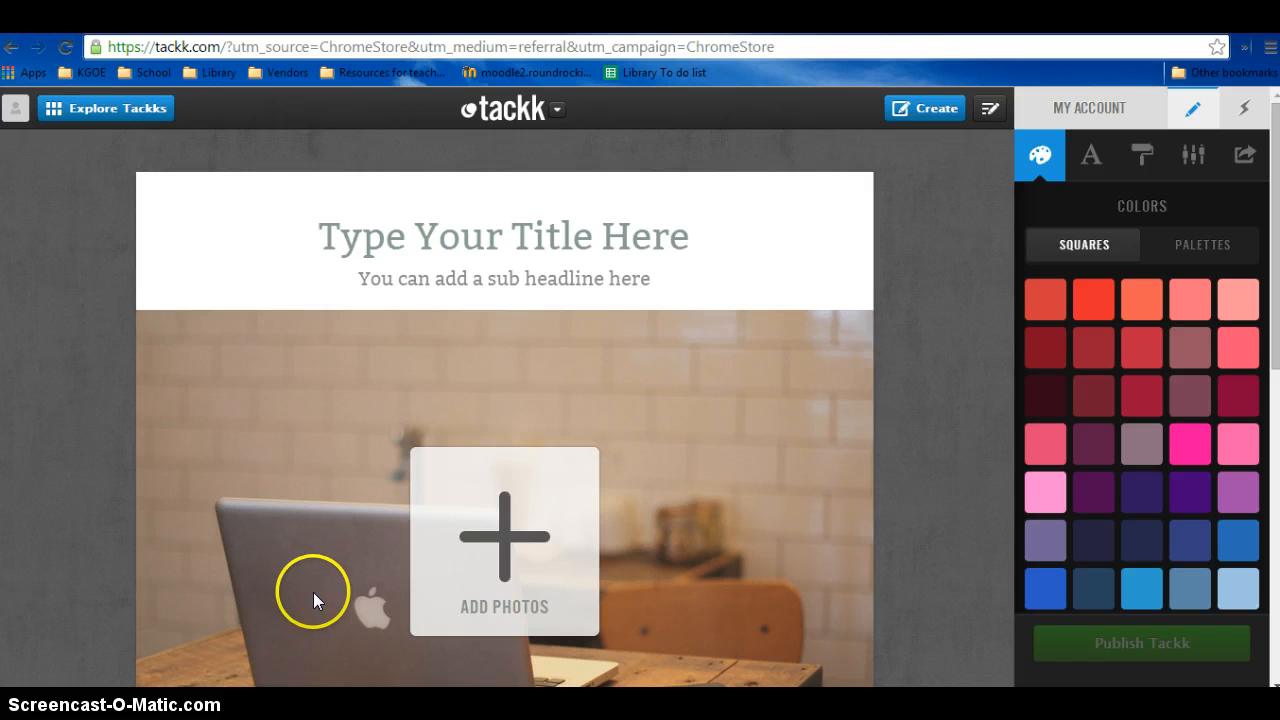
{"action": "mouse_move", "coordinate": [956, 278]}
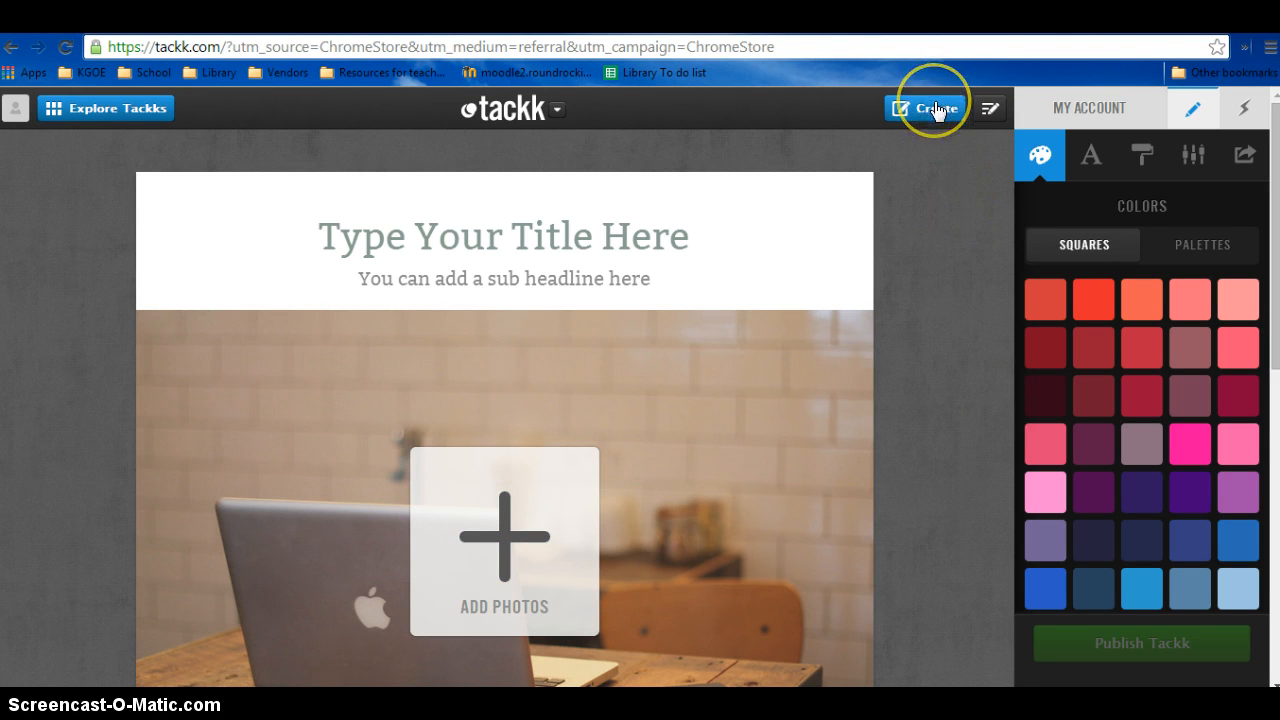
Bring up the chooser of Tackk types to create a new page
{"action": "left_click", "coordinate": [924, 108]}
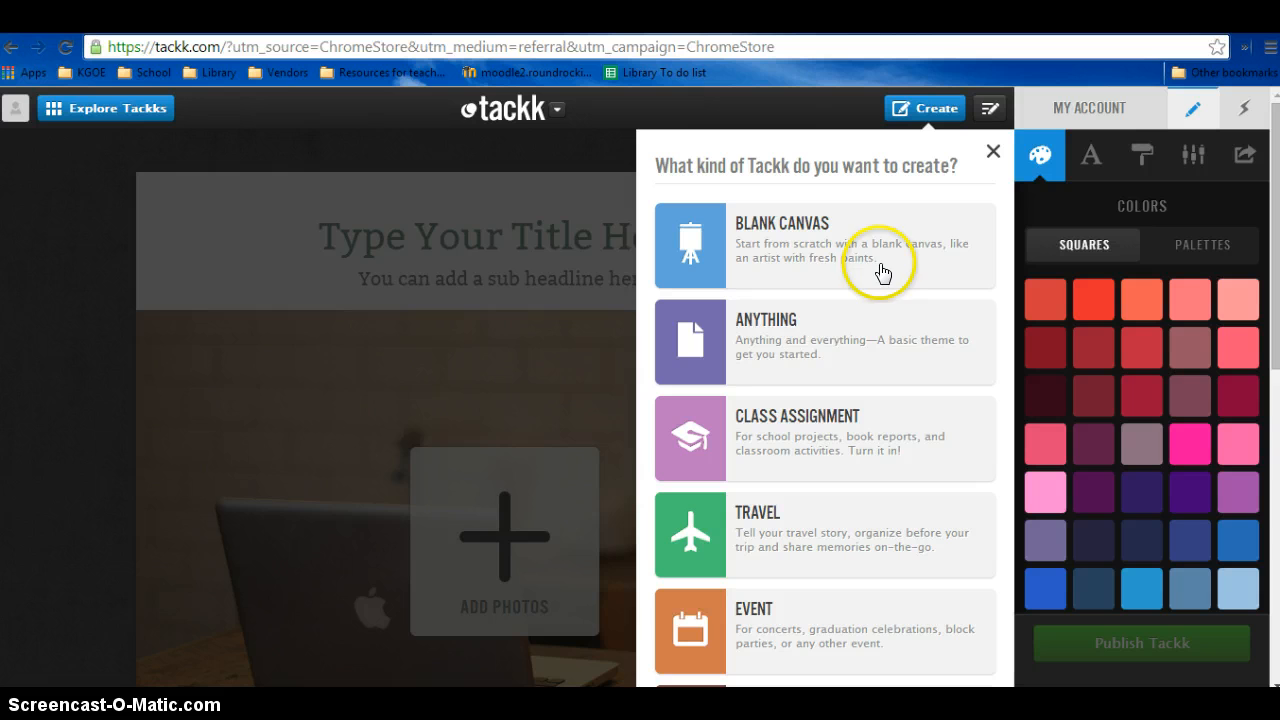
{"action": "mouse_move", "coordinate": [788, 356]}
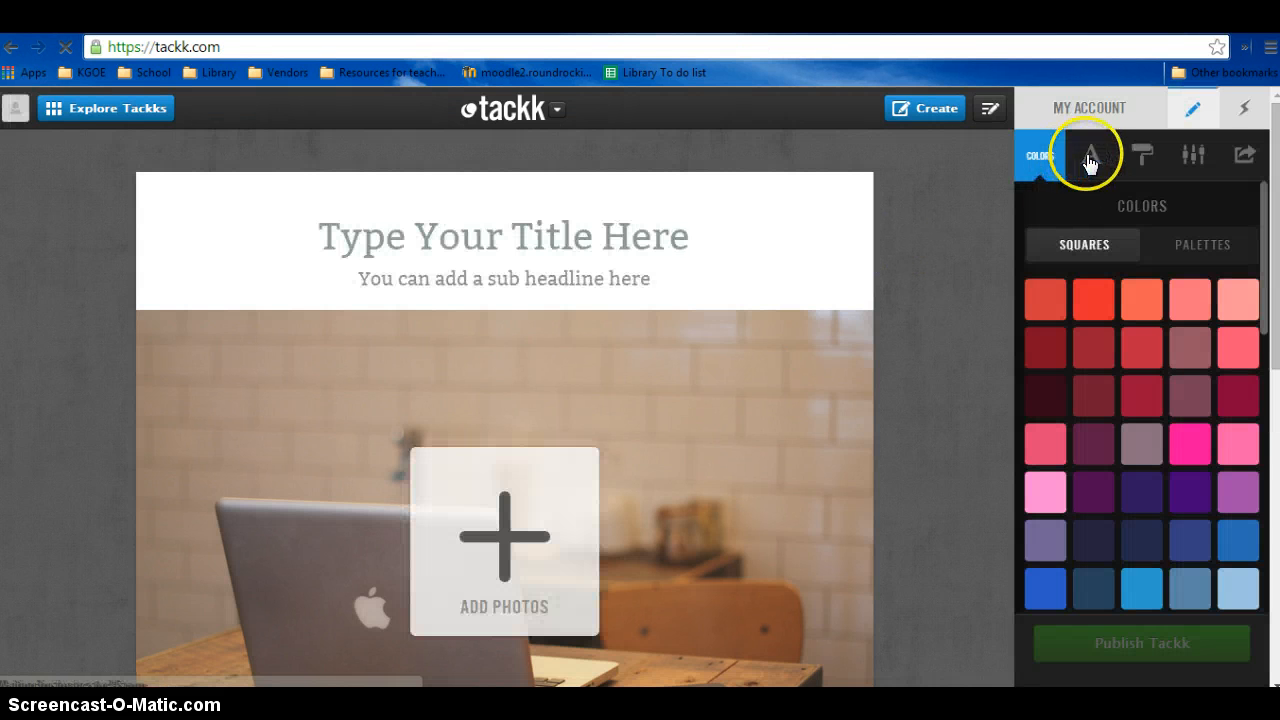
Add the Tangerine Leopard Gecko photo via a 'gecko' photo search
{"action": "left_click", "coordinate": [1040, 156]}
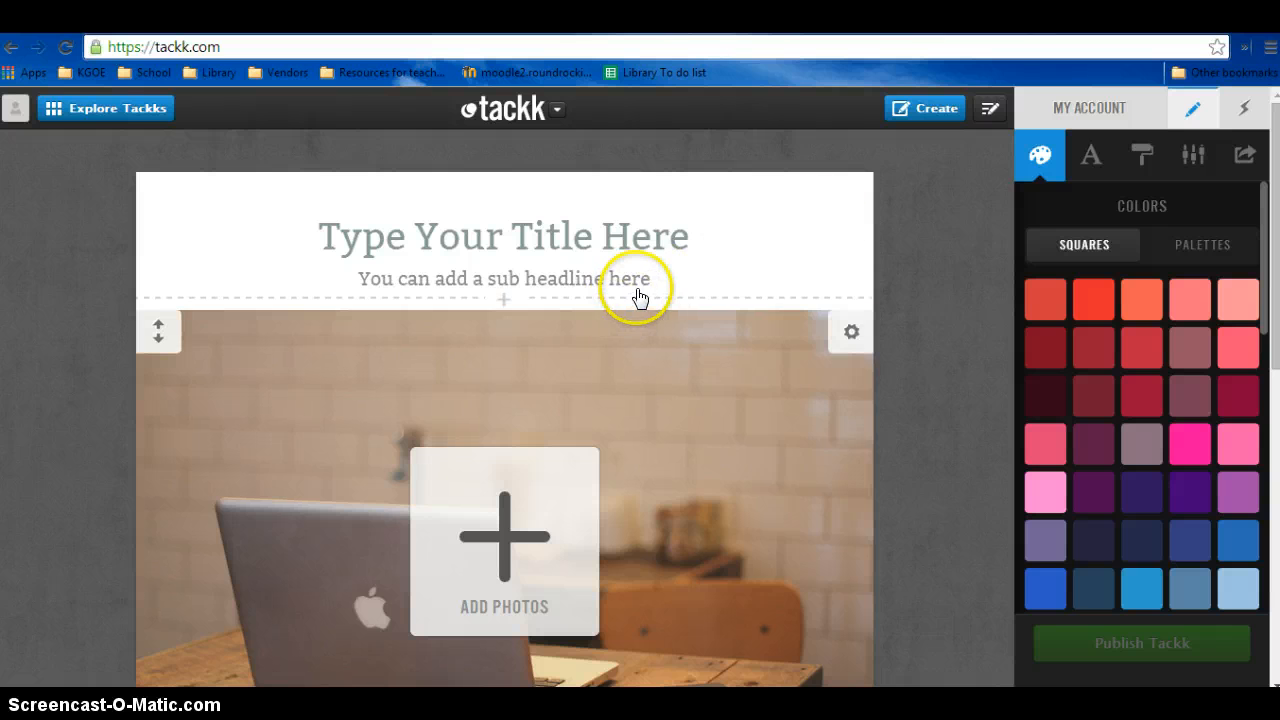
{"action": "mouse_move", "coordinate": [504, 540]}
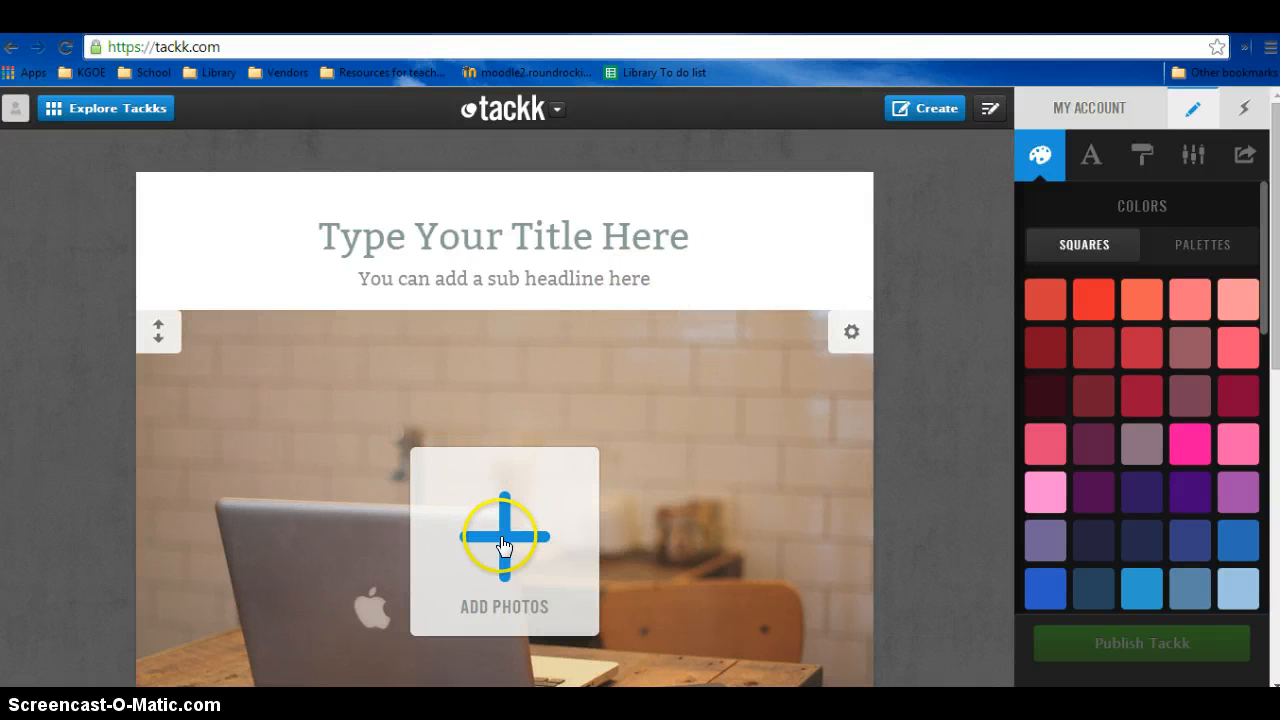
{"action": "left_click", "coordinate": [504, 540]}
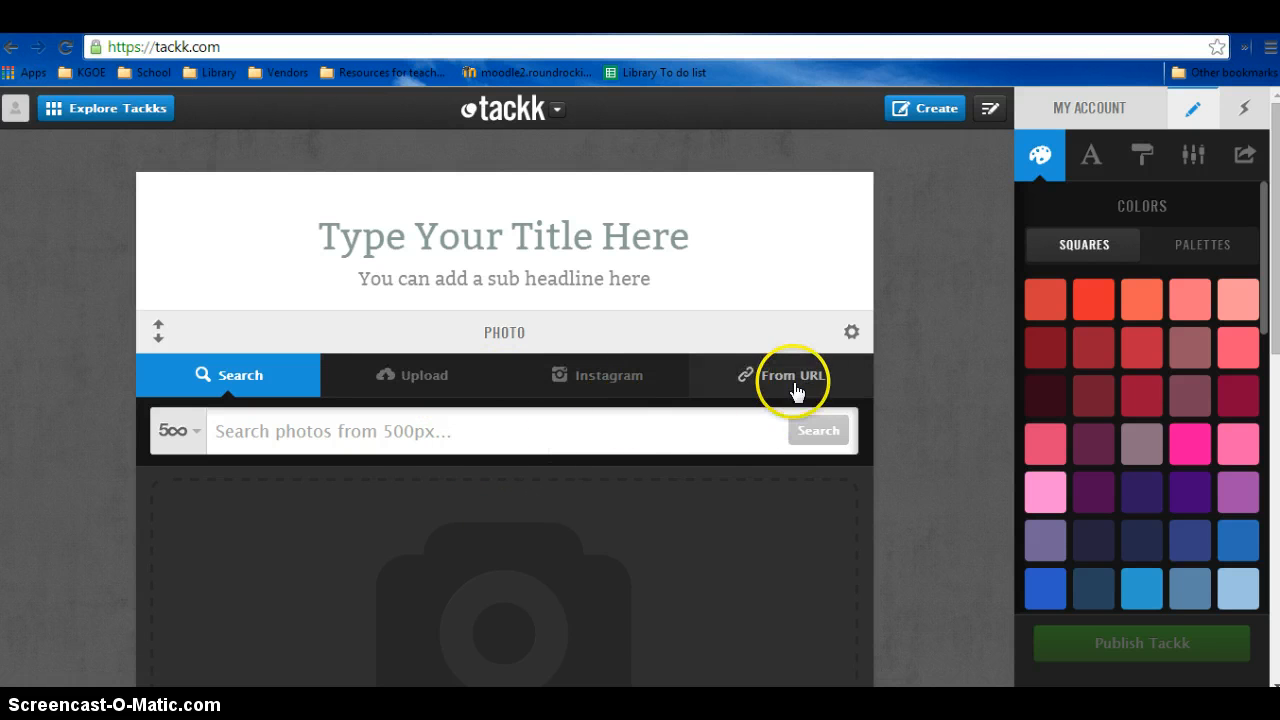
{"action": "type", "text": "g"}
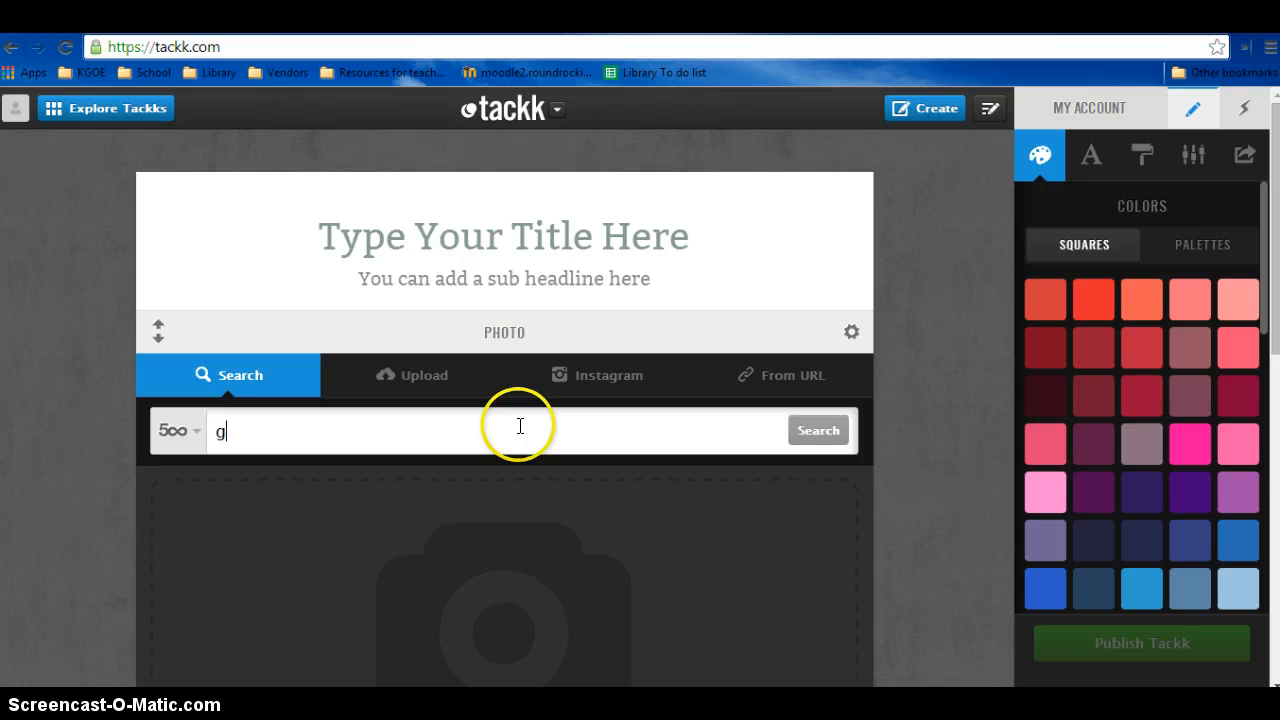
{"action": "type", "text": "ecko"}
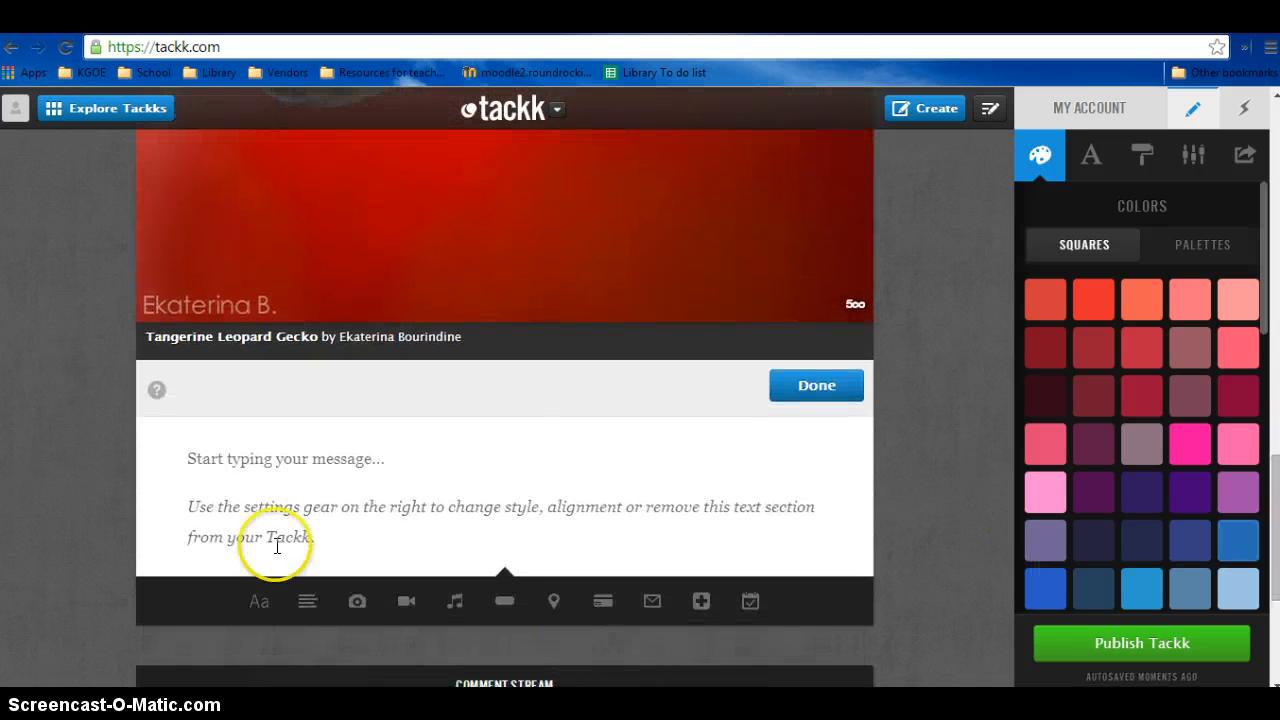
Write "Hey how's your summer going?" in the text block below the photo
{"action": "left_click", "coordinate": [280, 540]}
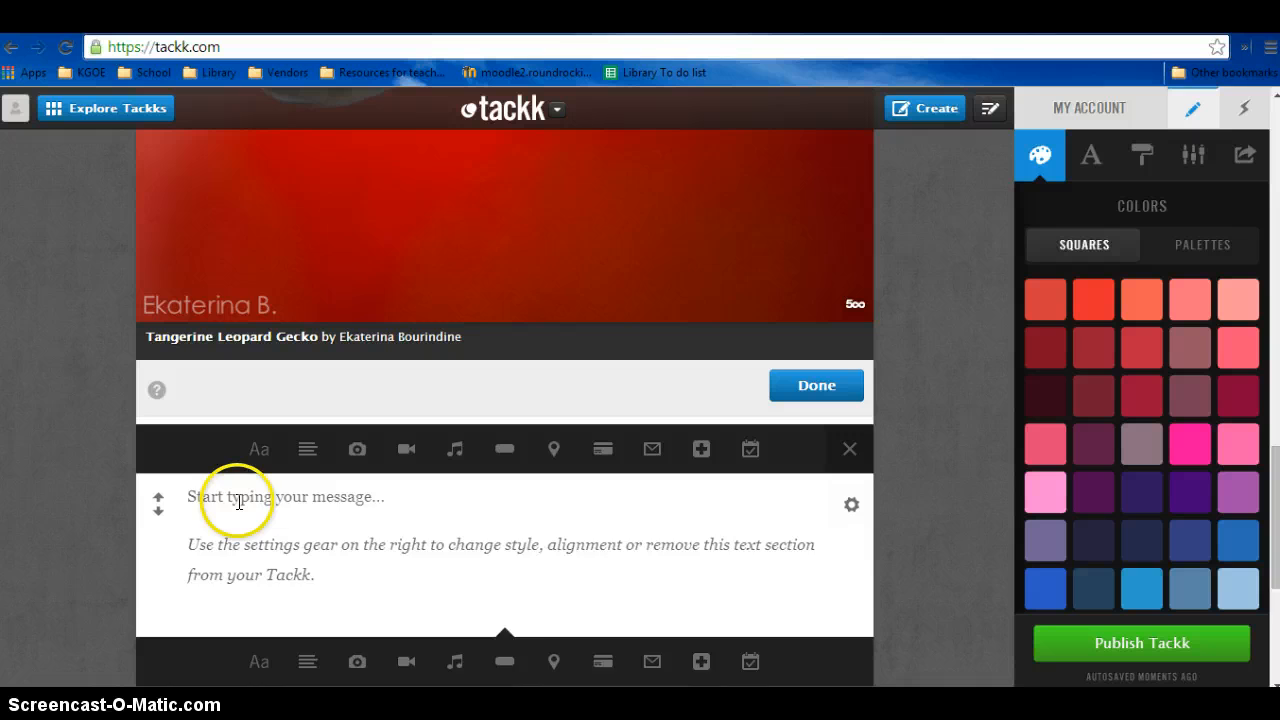
{"action": "type", "text": "Hey how's your summer going?"}
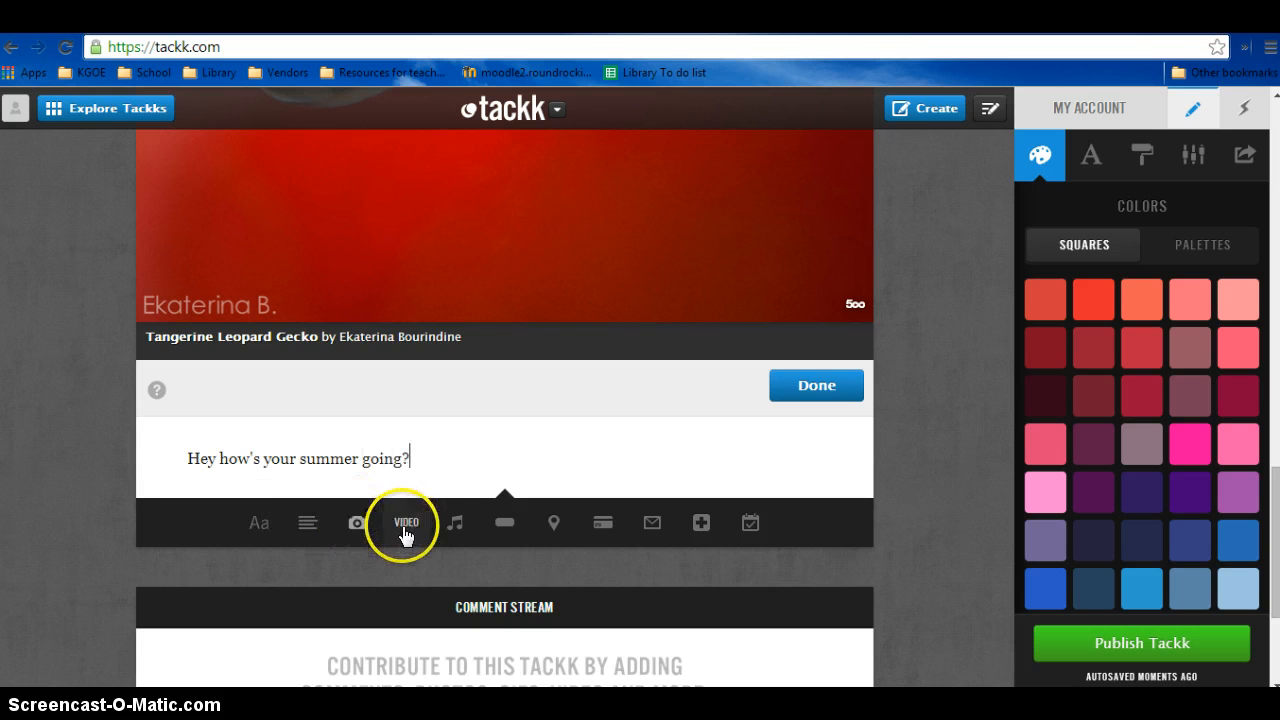
{"action": "mouse_move", "coordinate": [456, 522]}
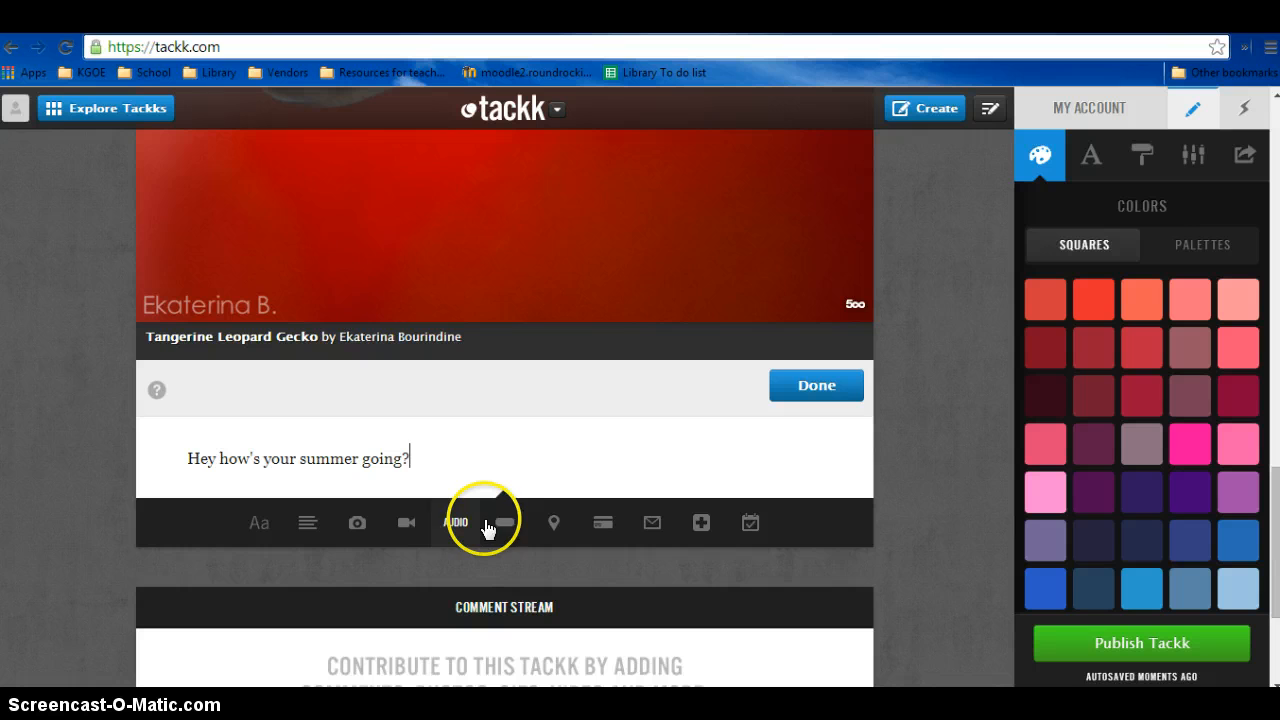
{"action": "mouse_move", "coordinate": [552, 522]}
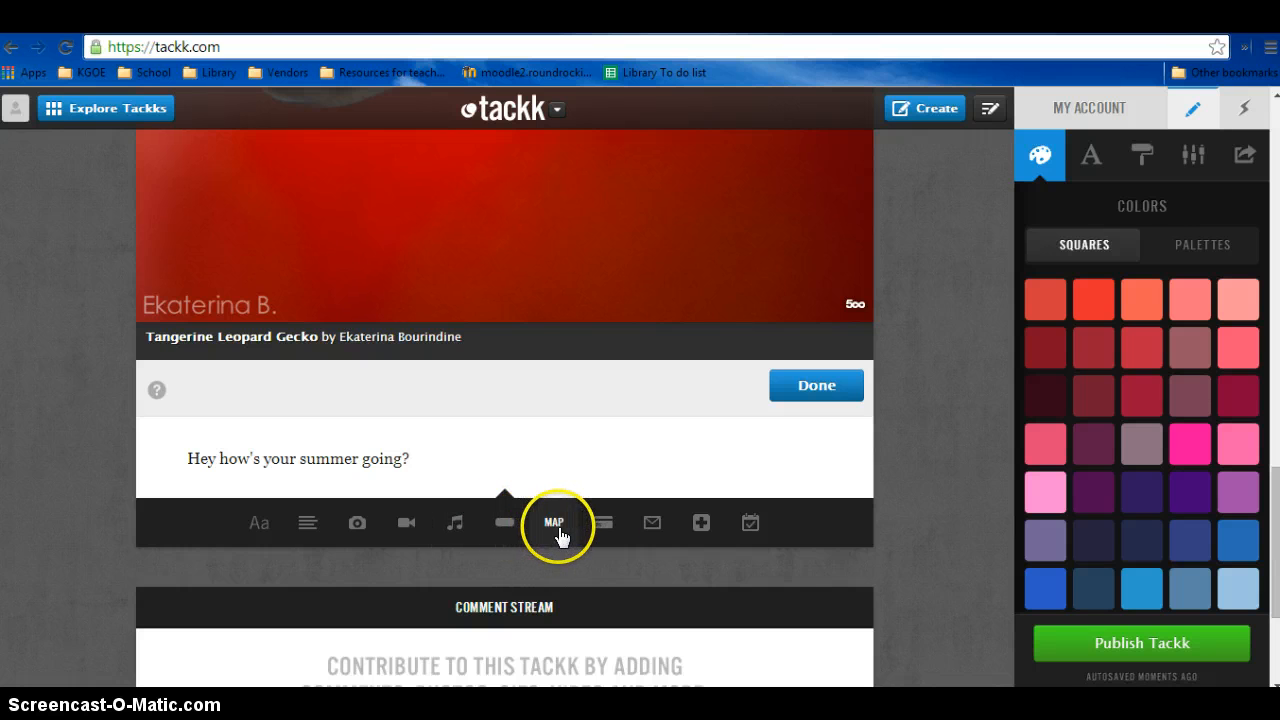
{"action": "mouse_move", "coordinate": [652, 522]}
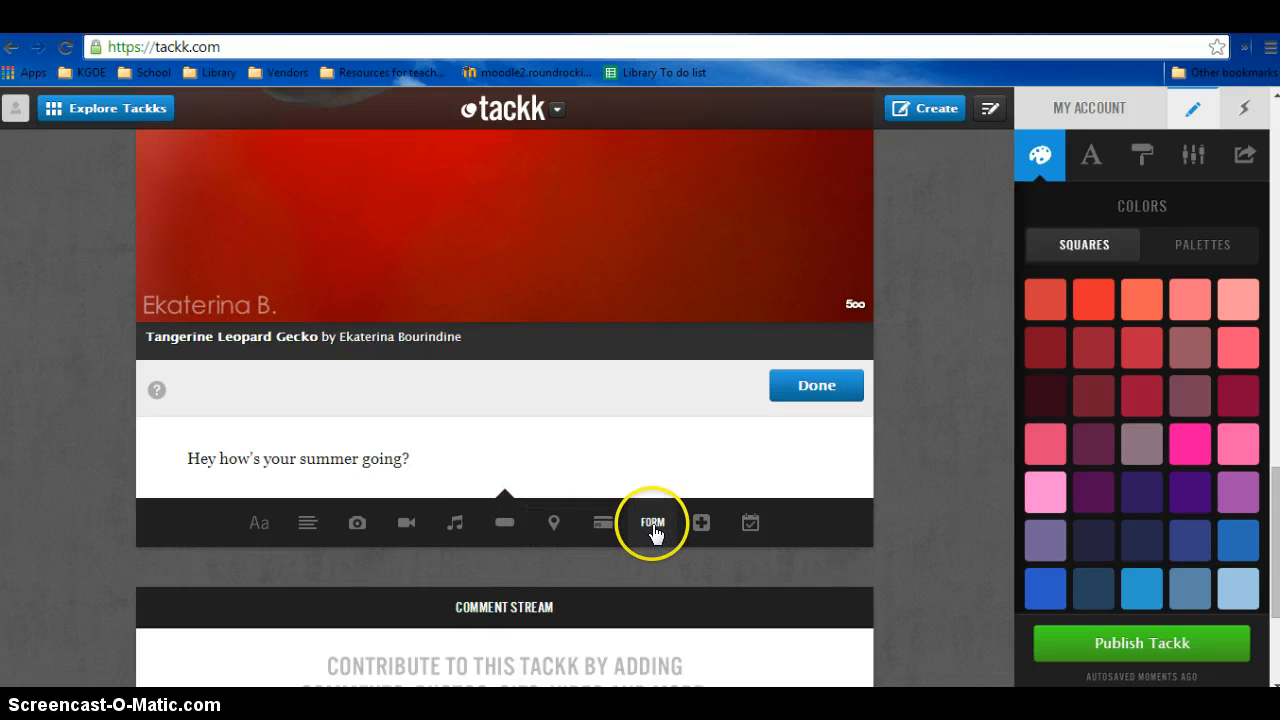
{"action": "mouse_move", "coordinate": [700, 522]}
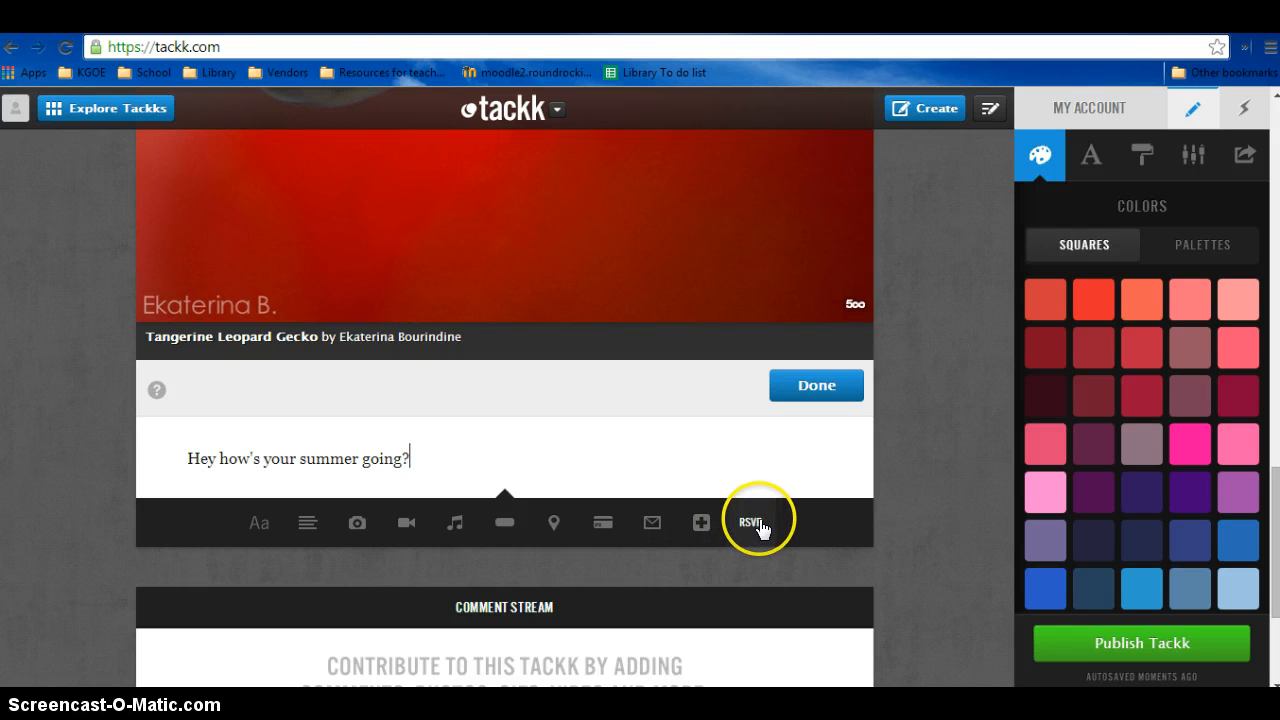
{"action": "mouse_move", "coordinate": [258, 522]}
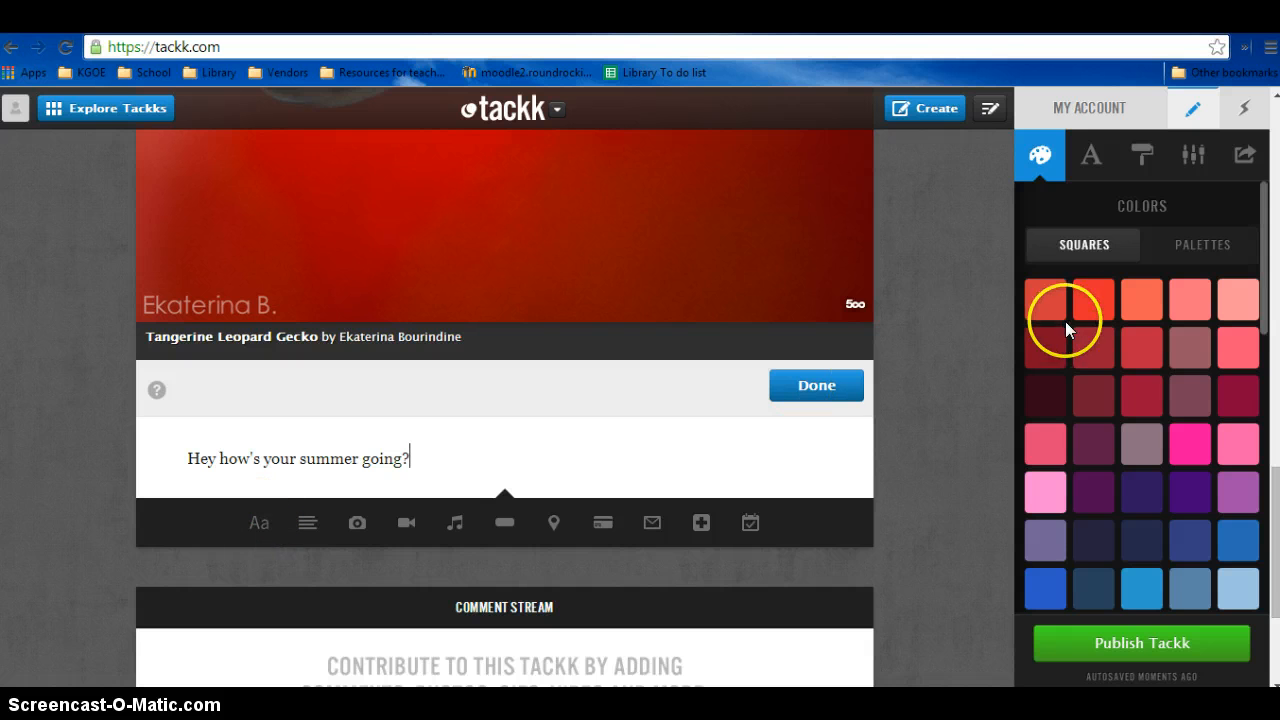
Make the page background red with the Houndstooth pattern
{"action": "left_click", "coordinate": [1092, 300]}
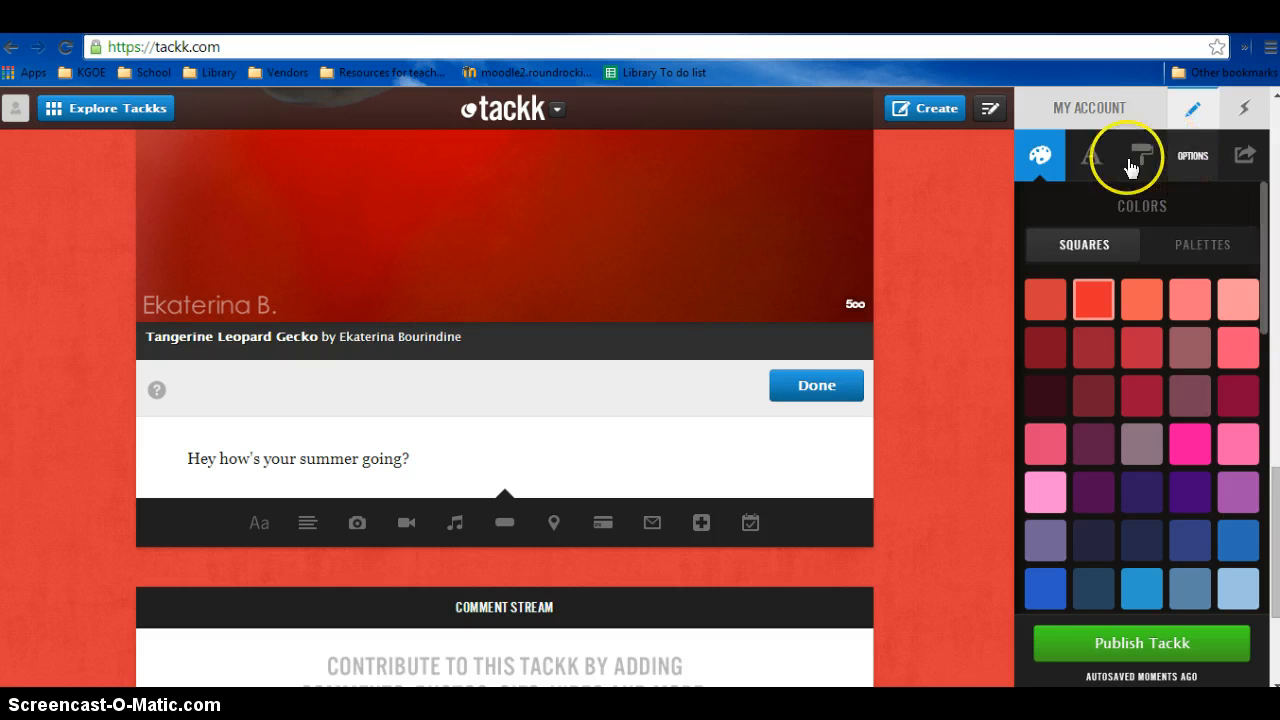
{"action": "left_click", "coordinate": [1140, 156]}
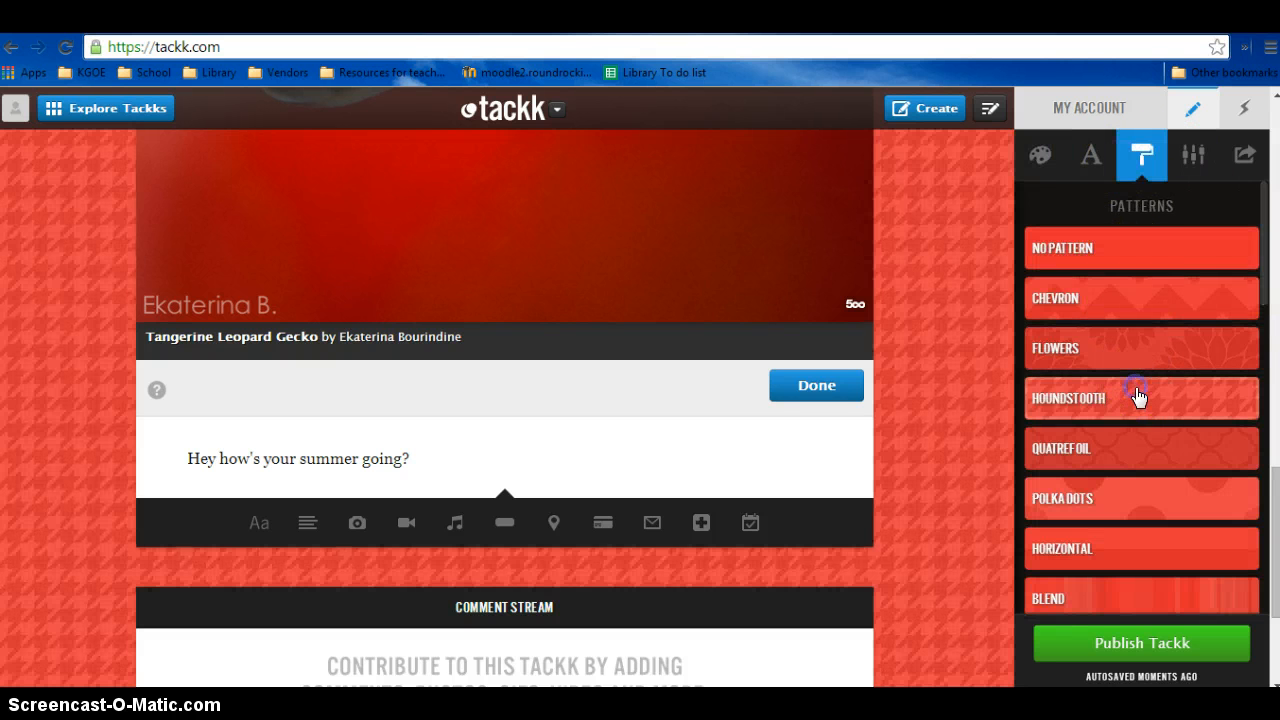
{"action": "left_click", "coordinate": [1140, 396]}
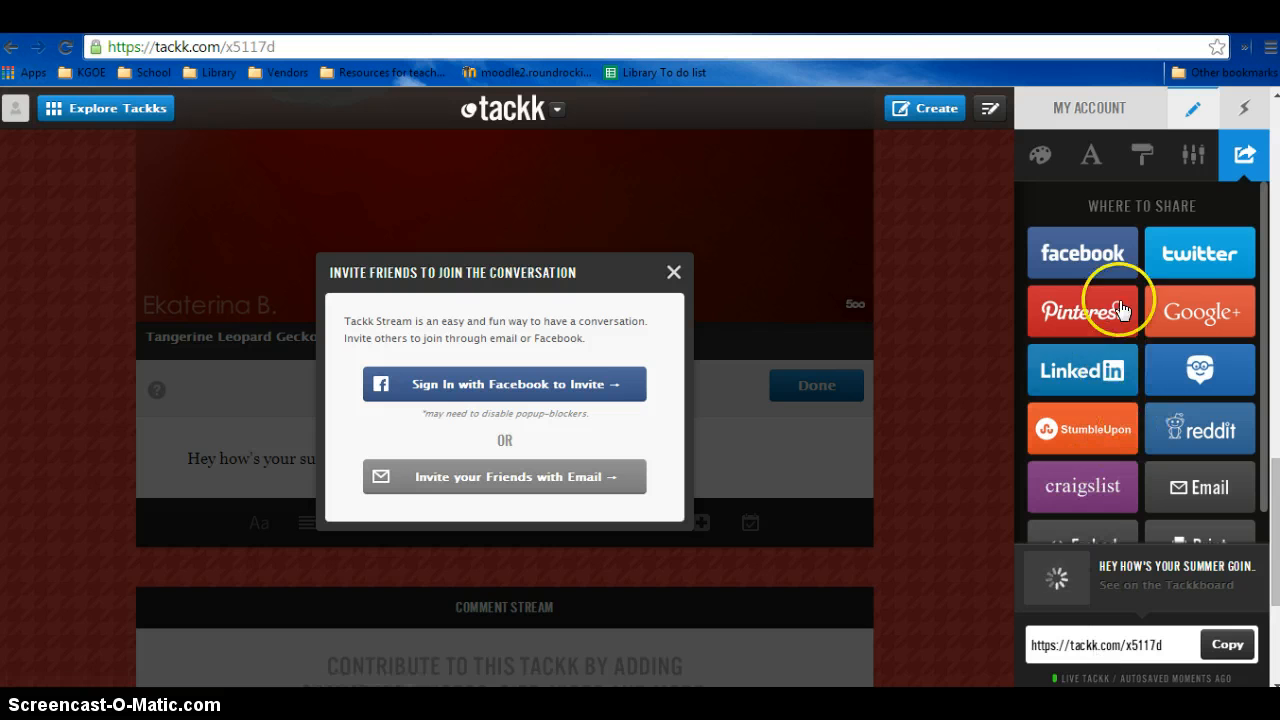
{"action": "mouse_move", "coordinate": [1200, 318]}
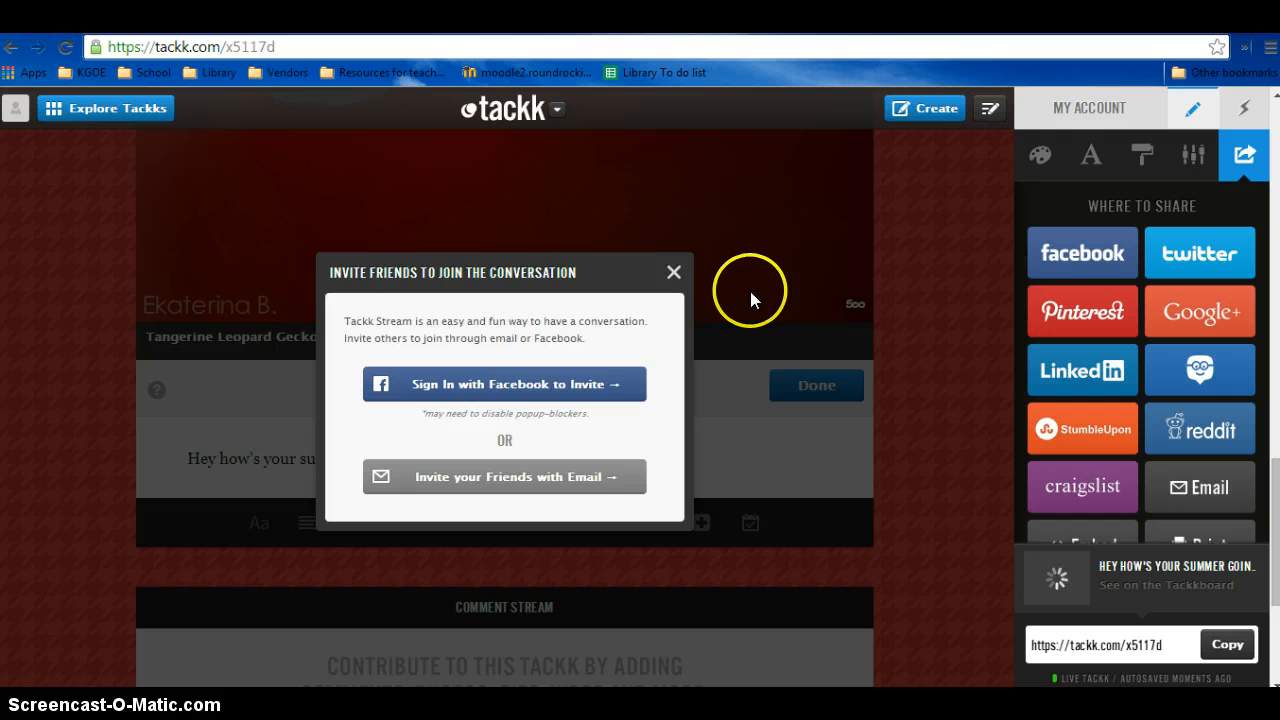
Dismiss the Invite Friends popup after publishing, keeping Where to Share open
{"action": "left_click", "coordinate": [672, 272]}
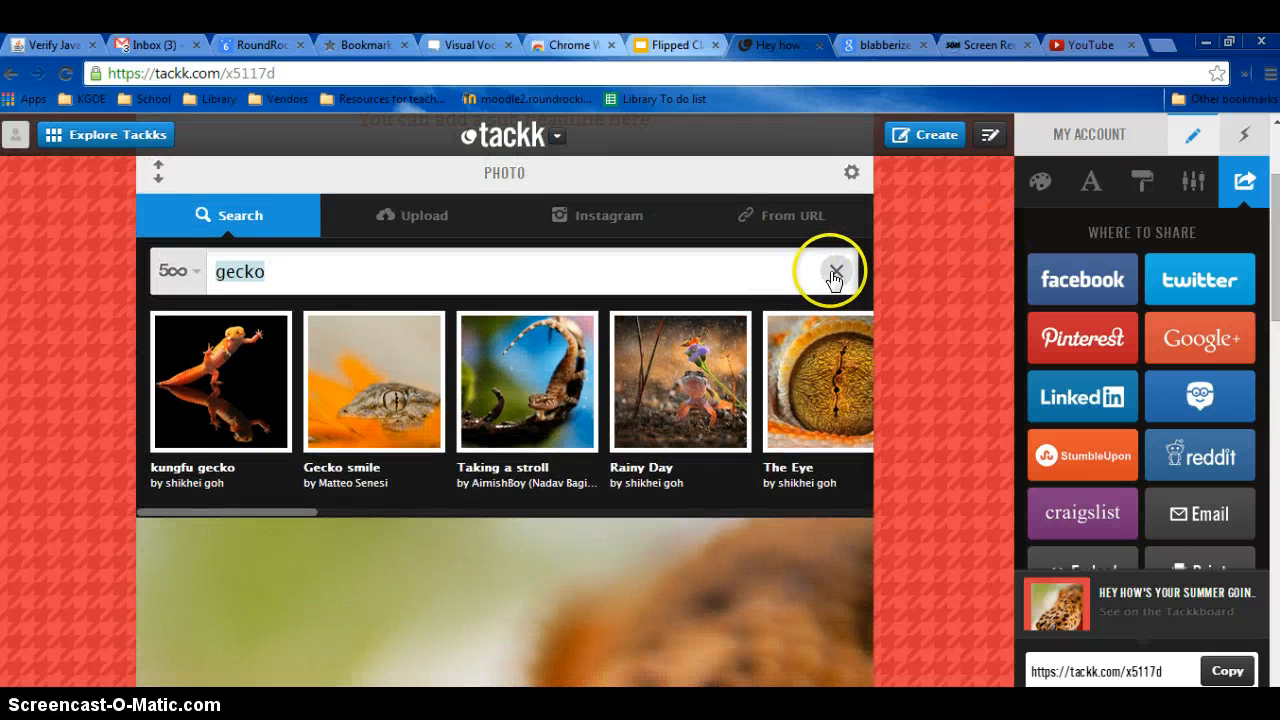
Clear the gecko photo search and scroll back up to the title
{"action": "left_click", "coordinate": [836, 272]}
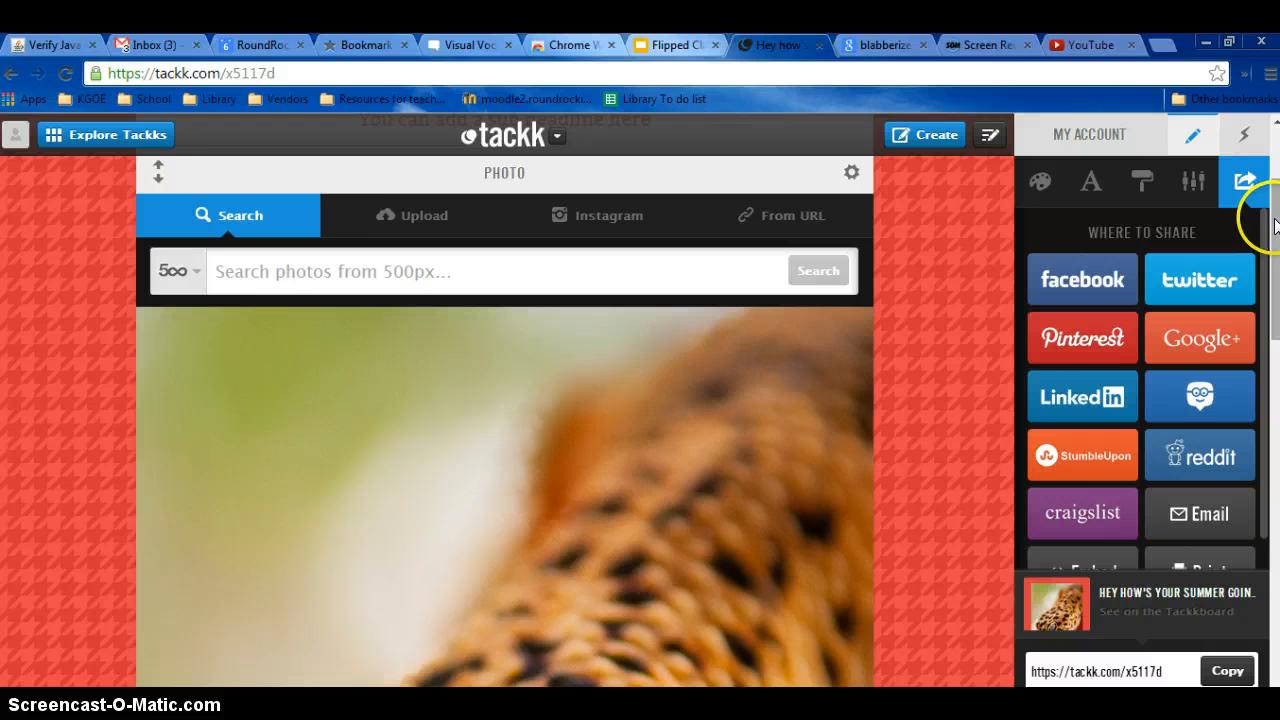
{"action": "scroll", "scroll_direction": "up", "scroll_amount": 3}
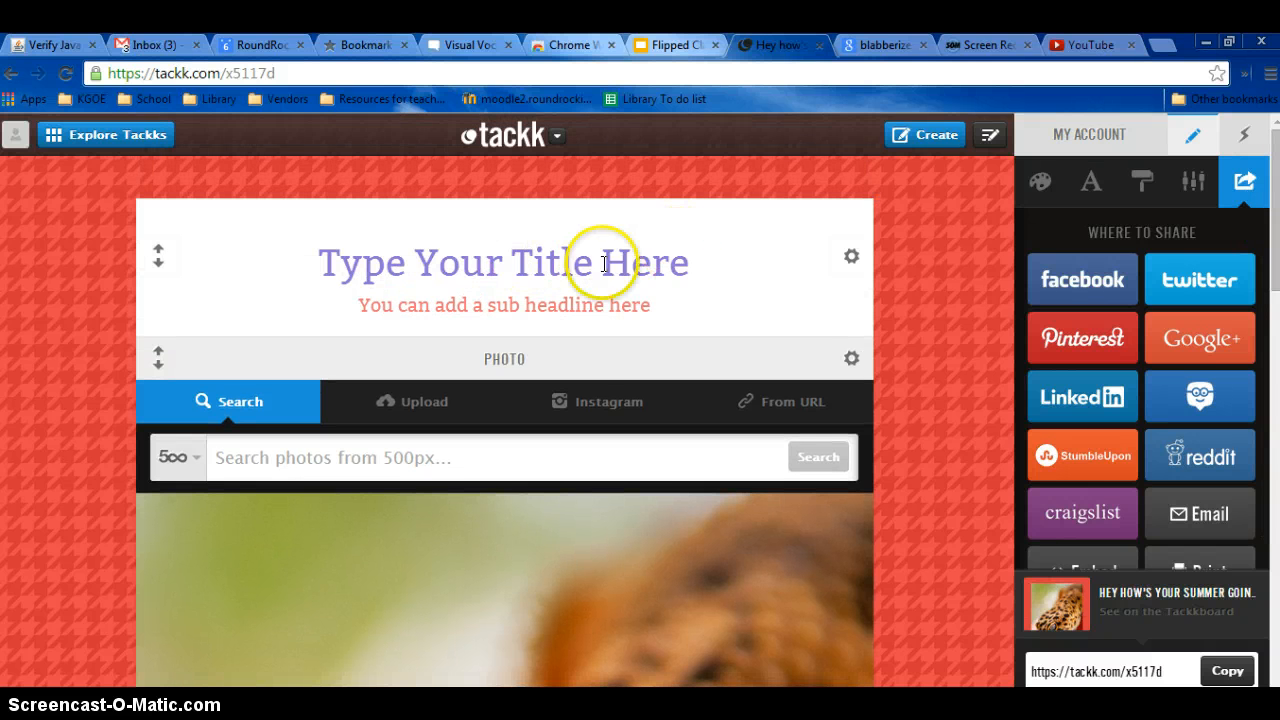
{"action": "mouse_move", "coordinate": [1176, 236]}
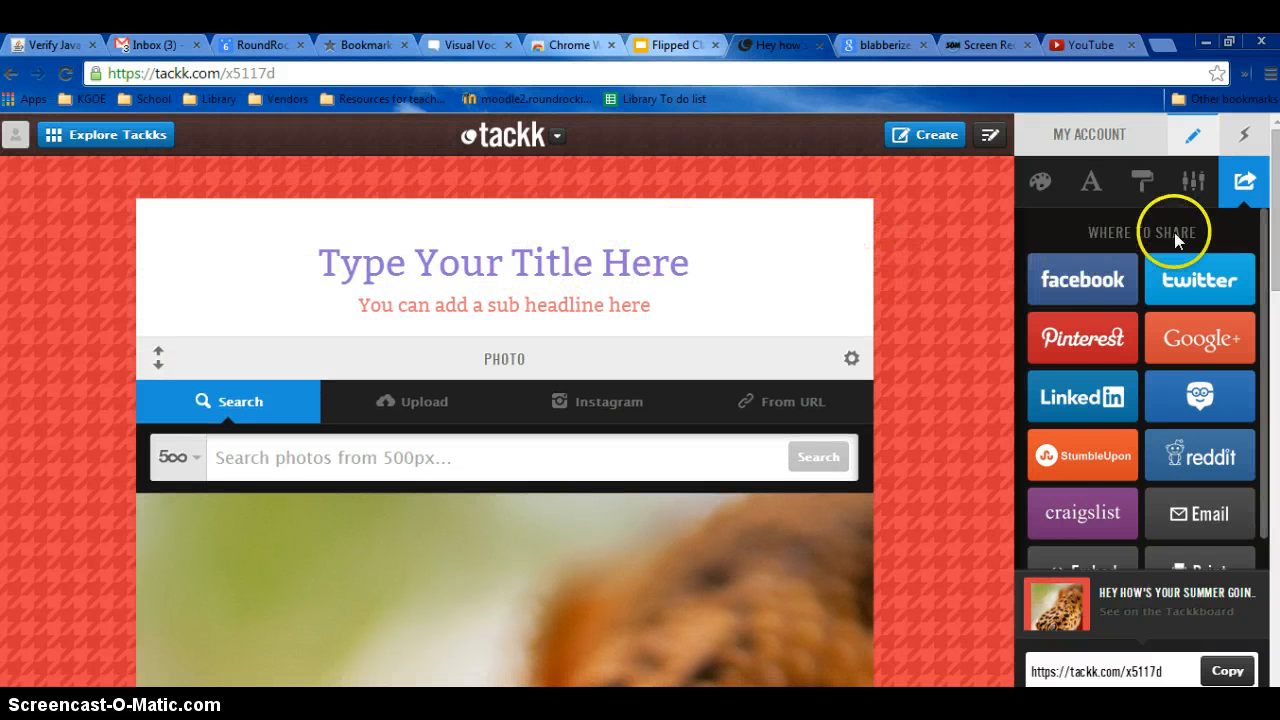